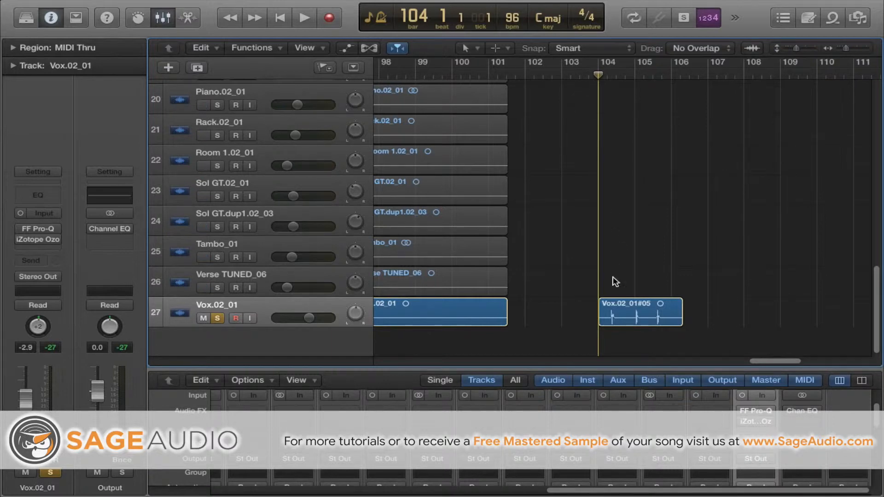
Step: Select the Vox.02_01#05 region and play it to hear the plosives, then stop
click(640, 304)
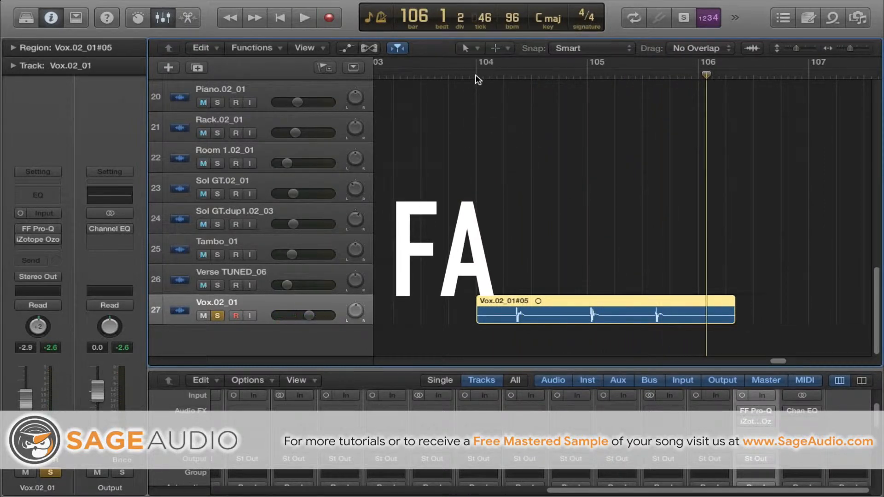
click(302, 17)
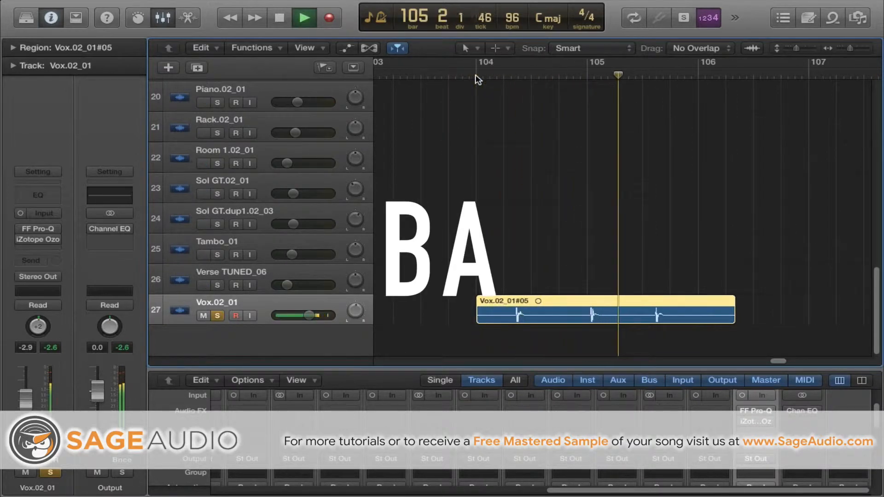
click(304, 19)
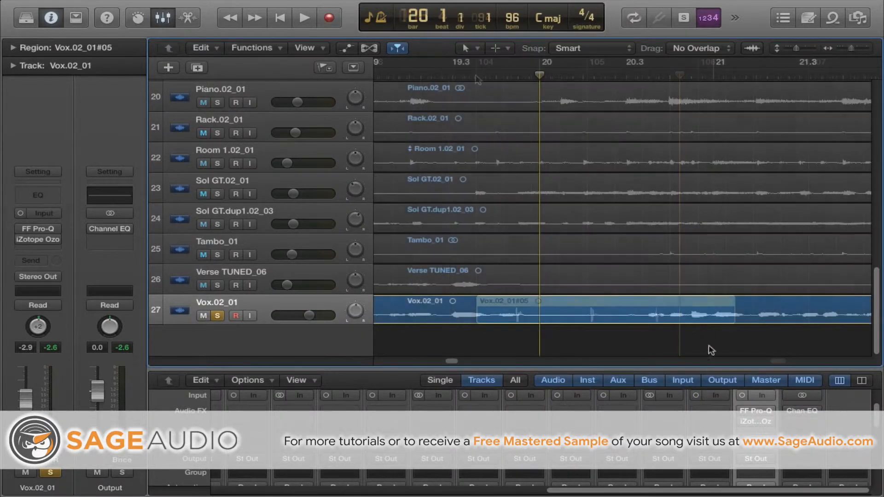
Step: Enable the vocal's Pro-Q and raise its low cut from ~65 Hz to ~121 Hz, then close it
click(38, 228)
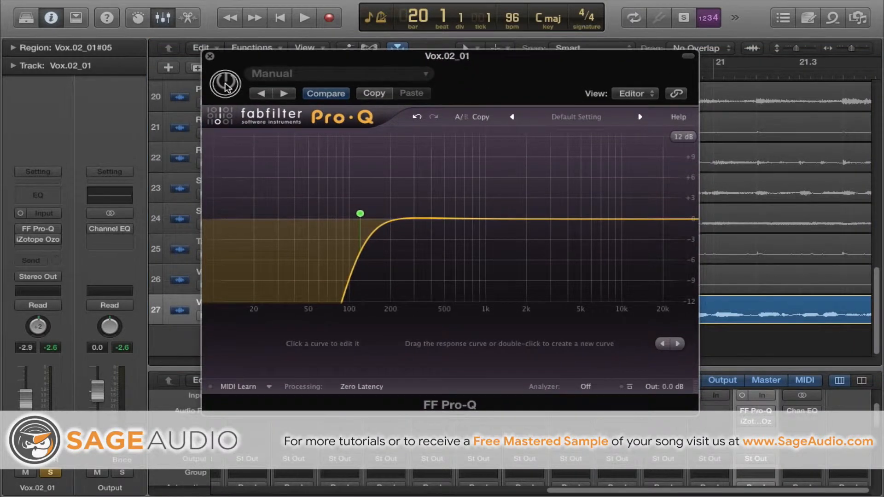
click(360, 214)
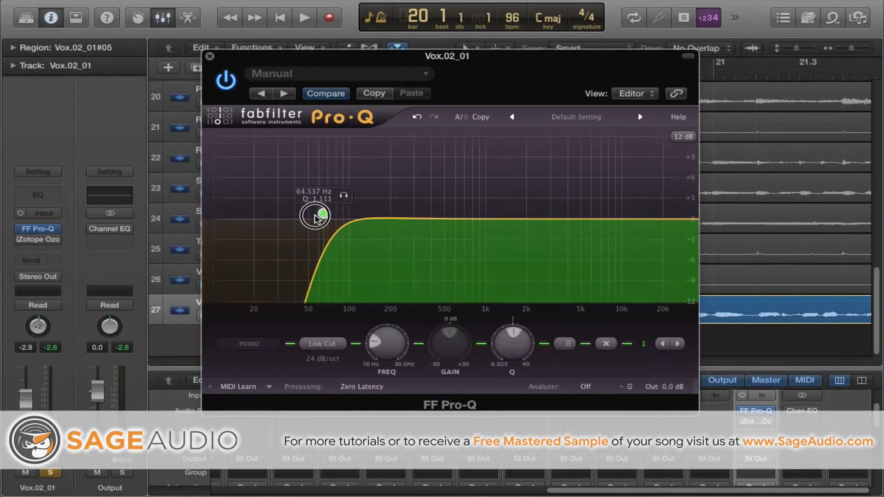
drag(316, 215, 343, 217)
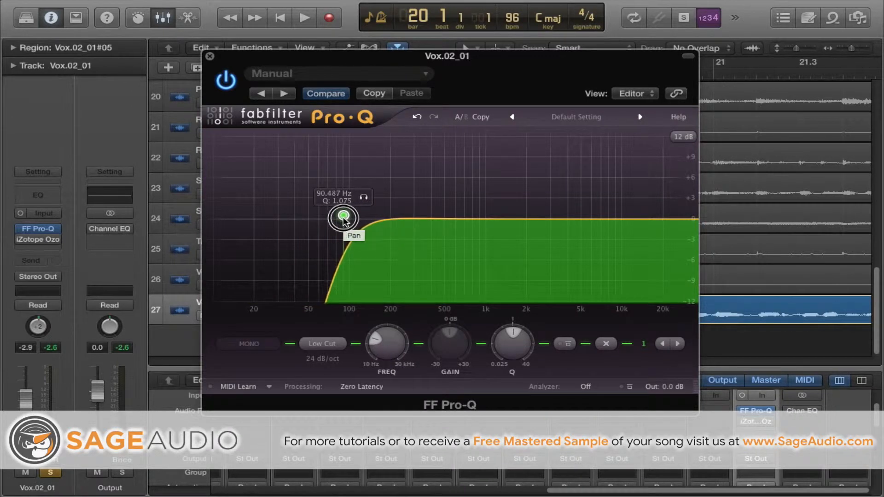
drag(342, 217, 359, 217)
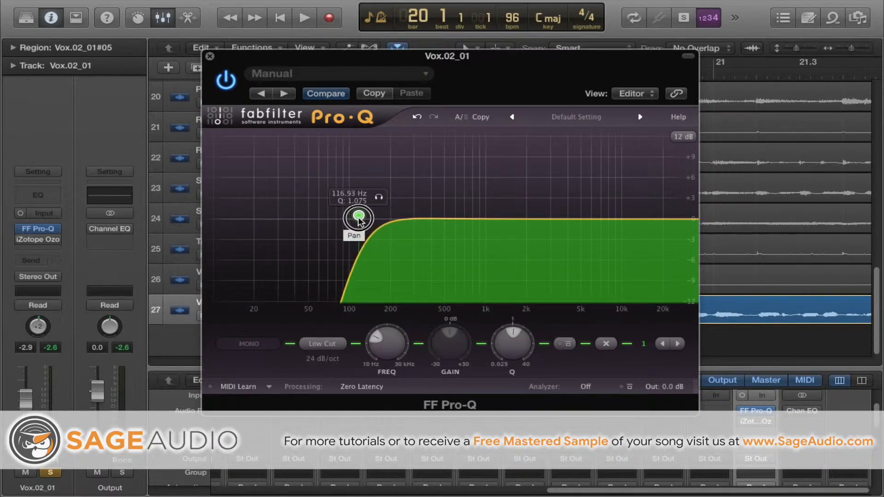
drag(358, 216, 361, 215)
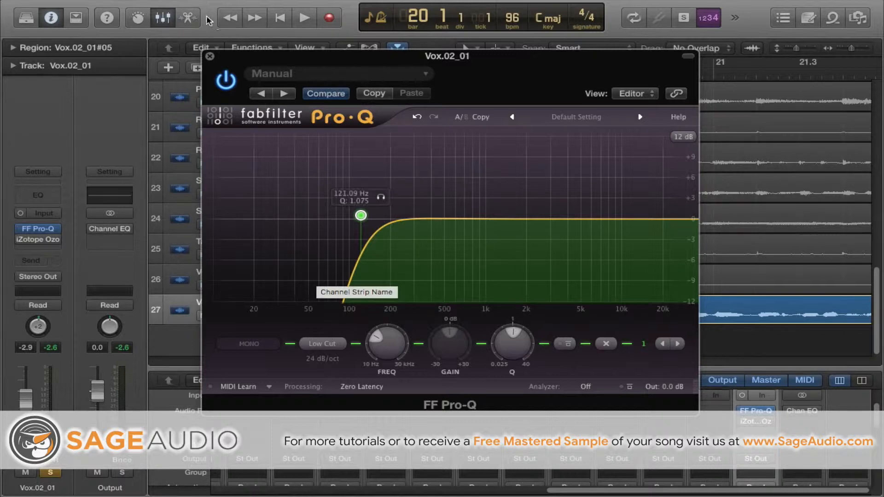
click(210, 56)
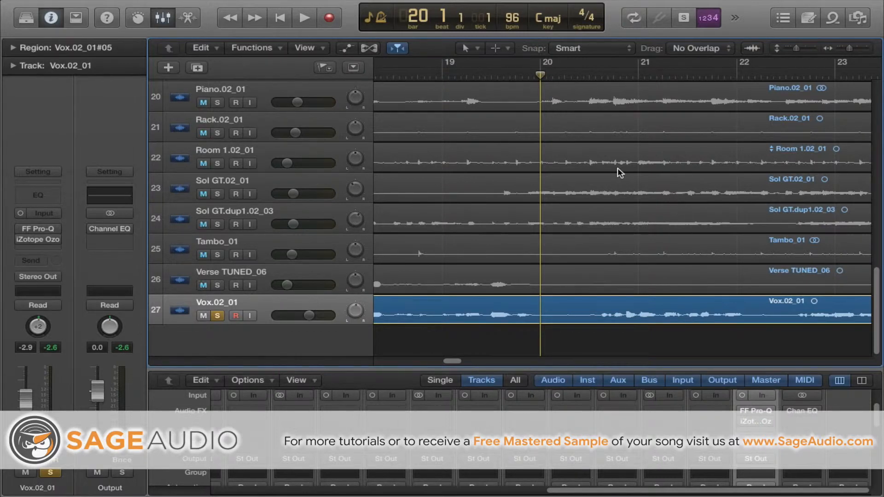
Step: Play and stop the vocal to hear the 121 Hz low cut
click(301, 18)
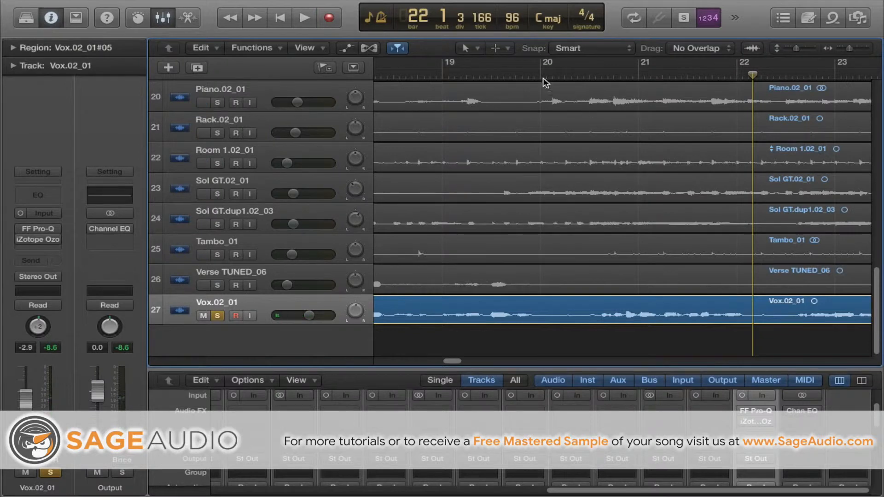
click(301, 19)
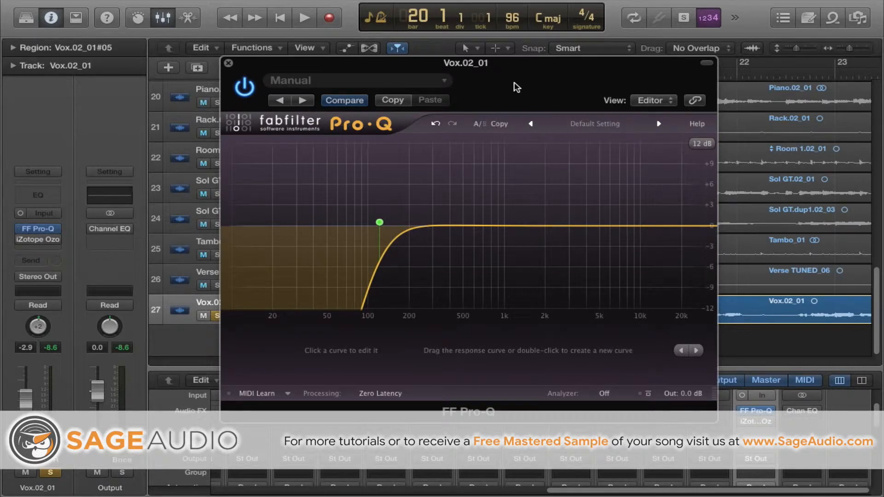
Step: Audition the song again with the Pro-Q low cut, then close the Pro-Q window
click(299, 17)
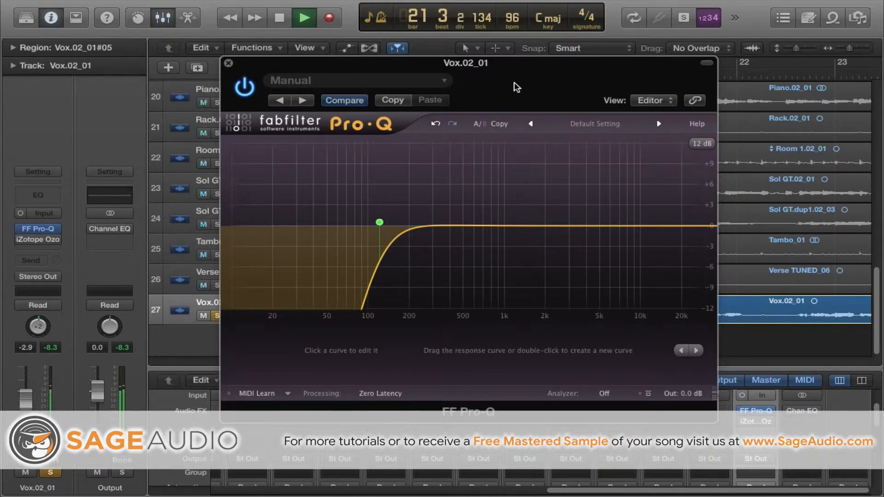
click(303, 19)
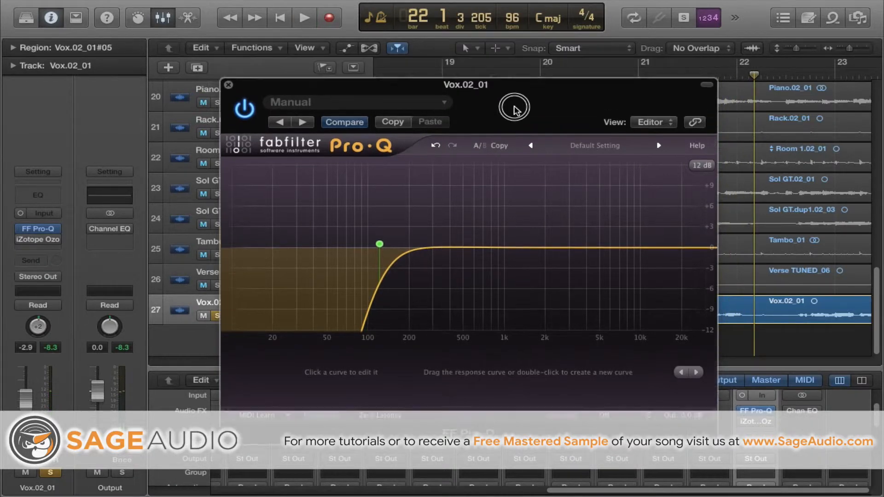
click(301, 18)
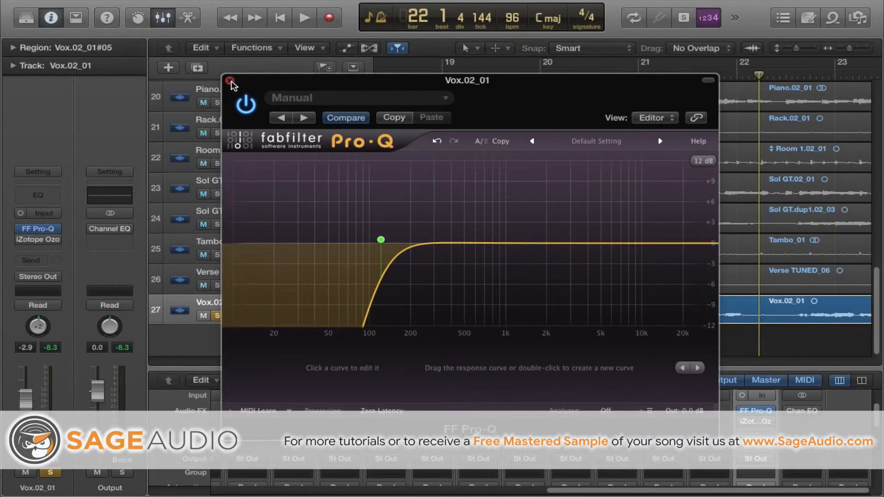
click(231, 77)
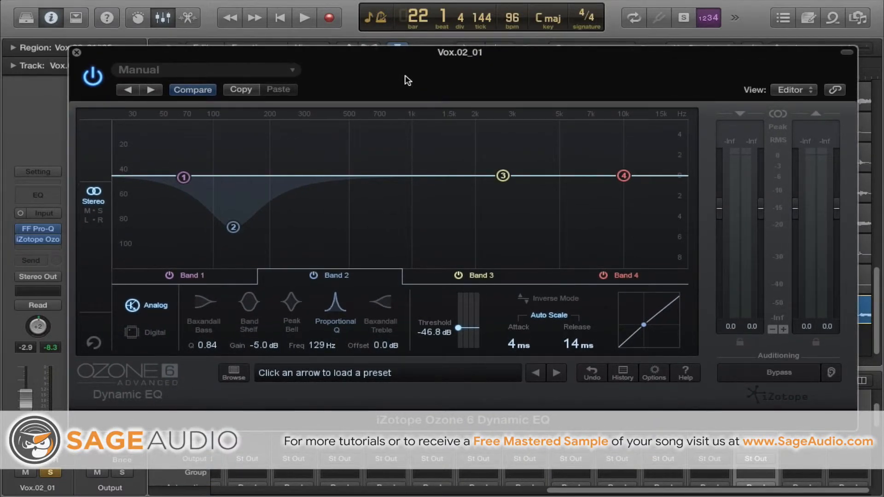
mouse_move(220, 261)
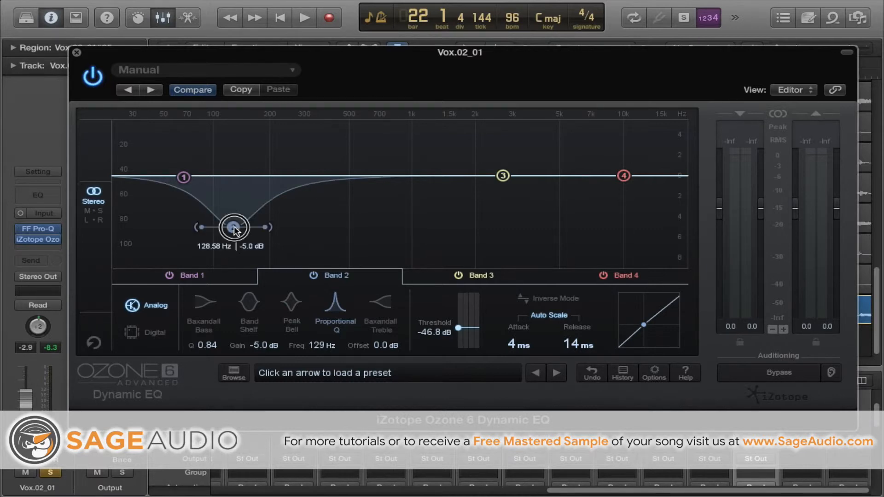
Step: Place Ozone dynamic EQ band 2 at 132 Hz, −5.2 dB, with threshold −43.6 dB
drag(234, 227, 234, 228)
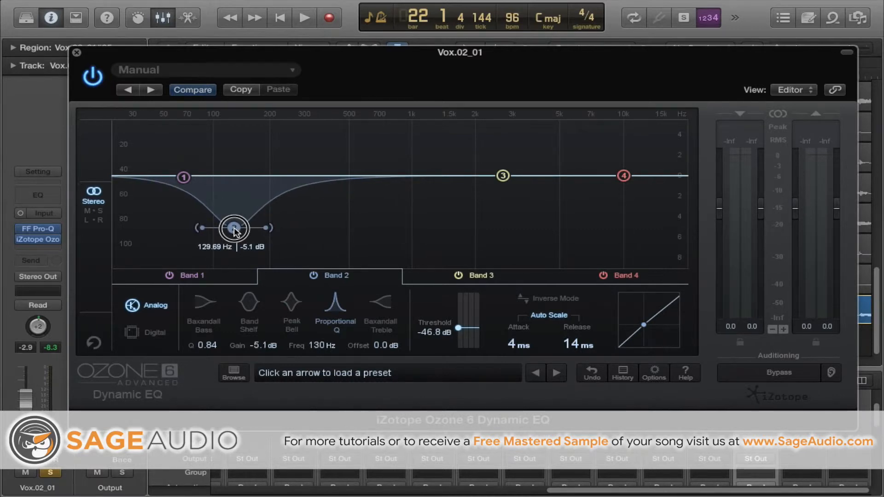
drag(233, 232, 234, 221)
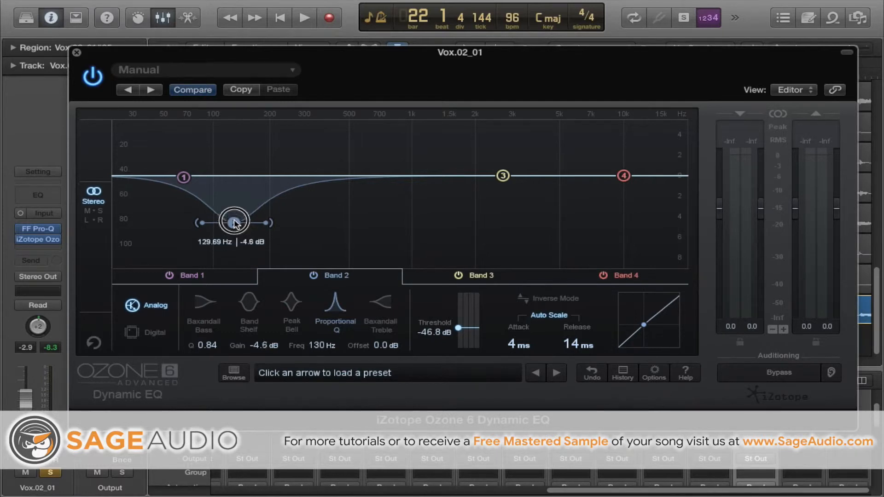
drag(234, 220, 235, 228)
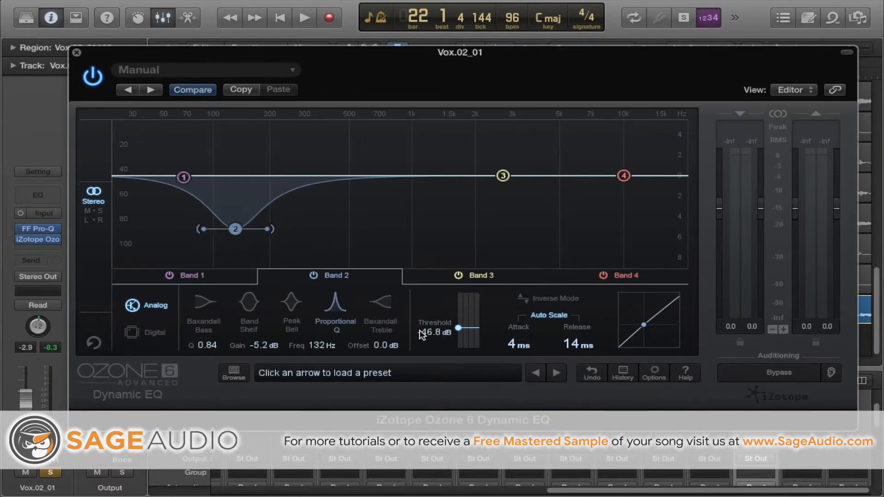
drag(459, 328, 468, 329)
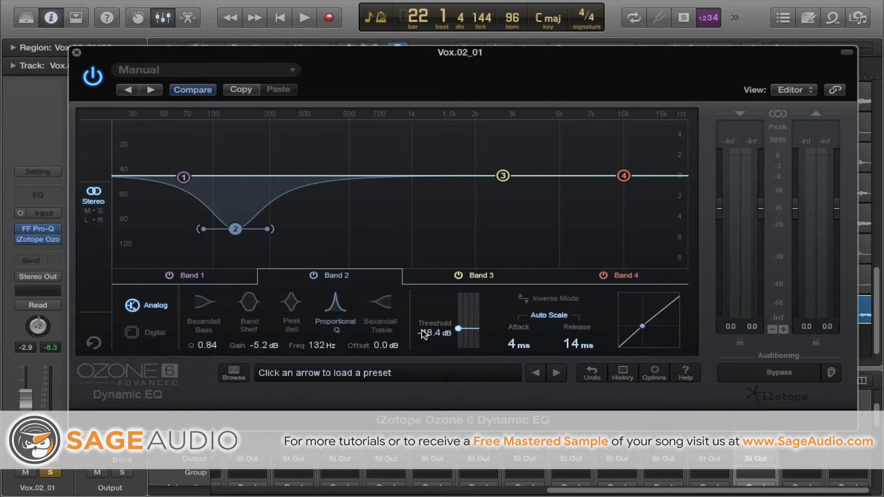
drag(459, 329, 459, 327)
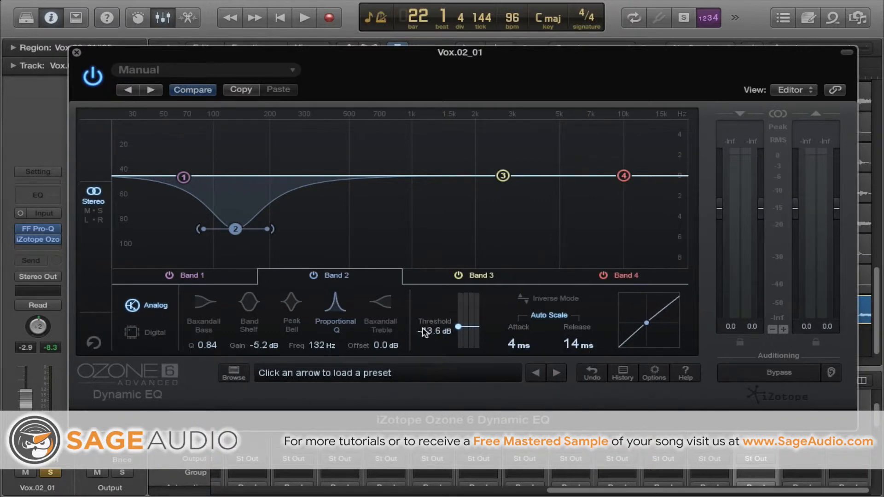
drag(457, 327, 457, 327)
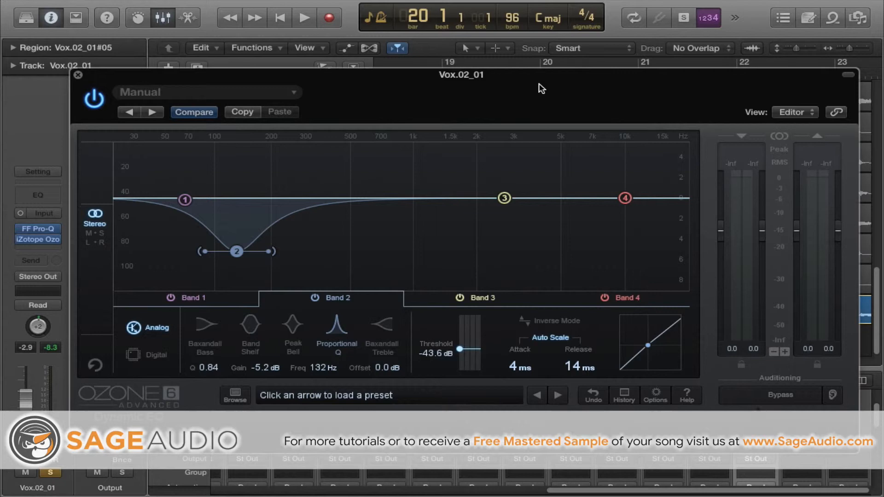
mouse_move(535, 88)
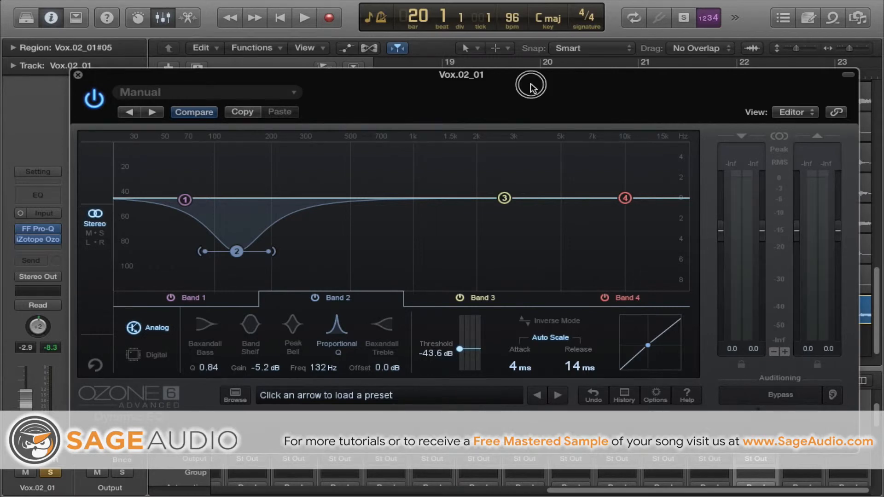
Step: Play the vocal through Ozone's 132 Hz dynamic cut, stop, and close the Ozone window
click(303, 19)
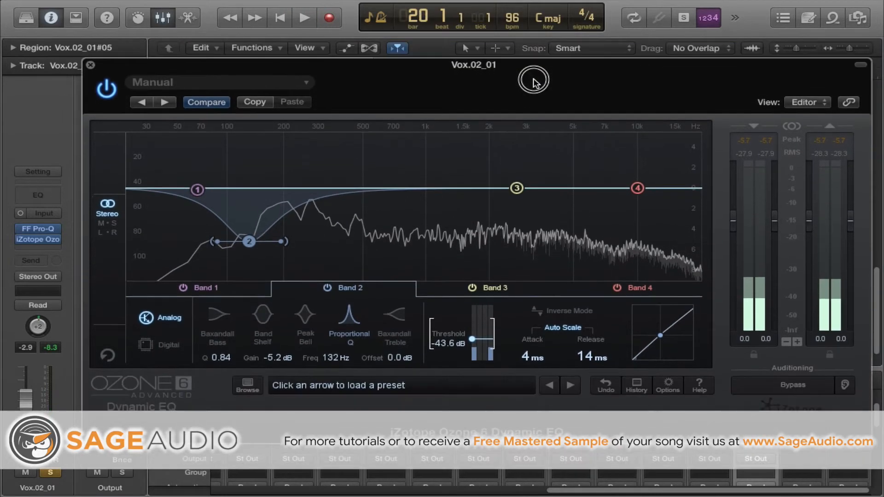
click(301, 18)
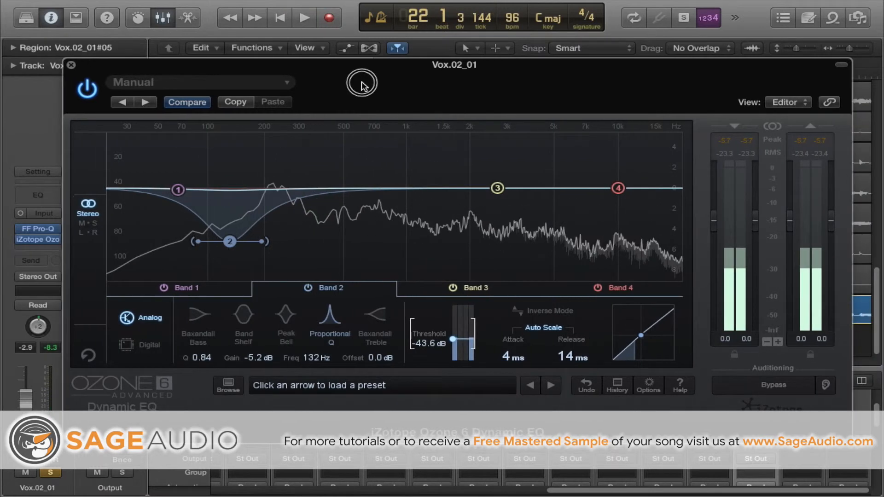
click(71, 65)
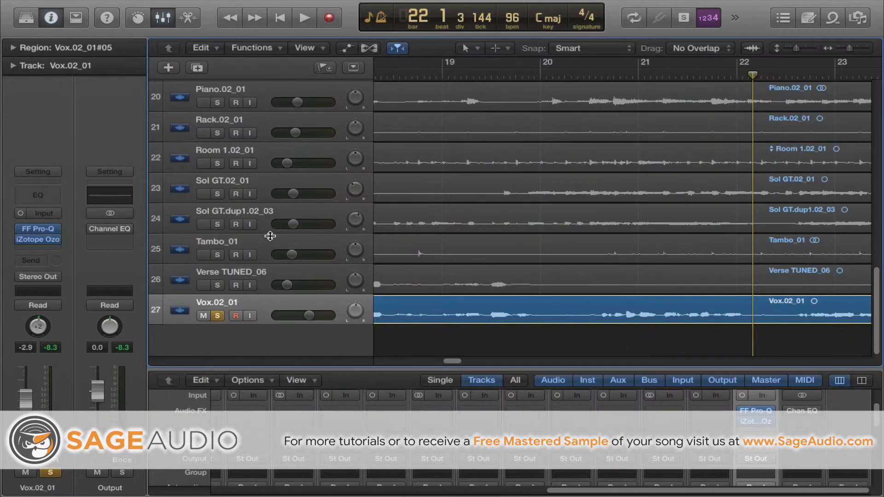
Step: Open Sage Audio's free mastered sample sign-up page and start typing the username 'jo'
click(38, 229)
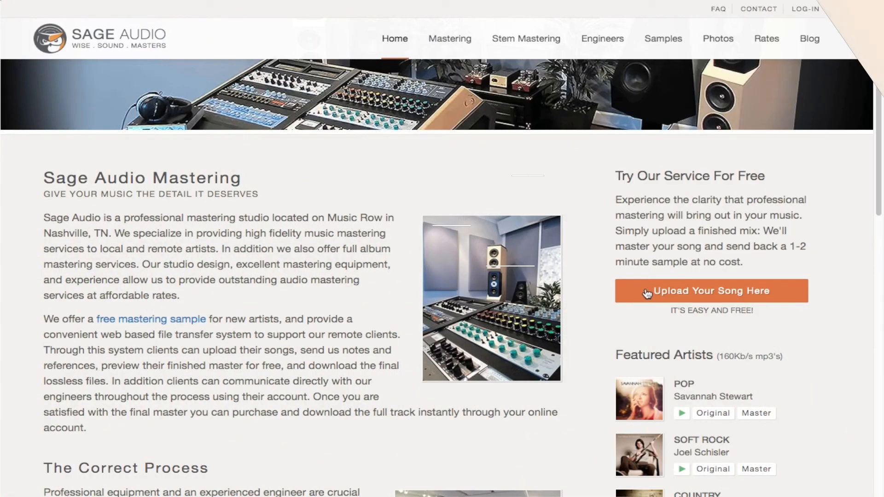
click(712, 291)
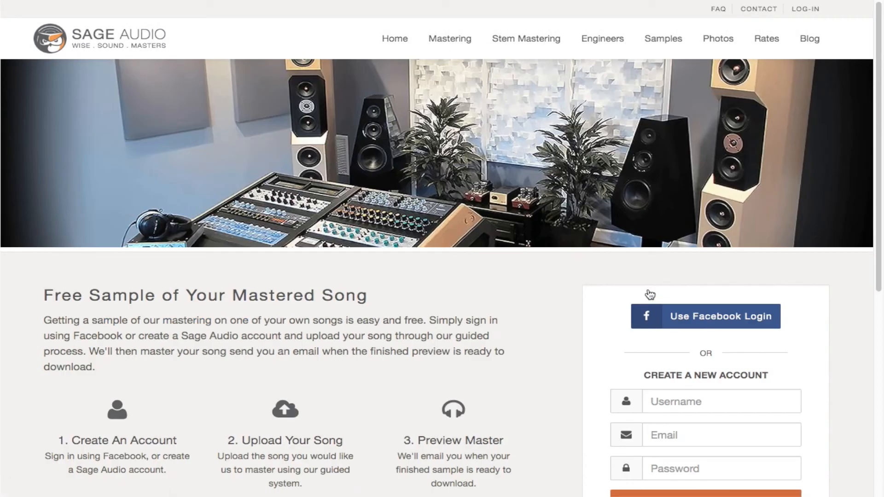
text(jo)
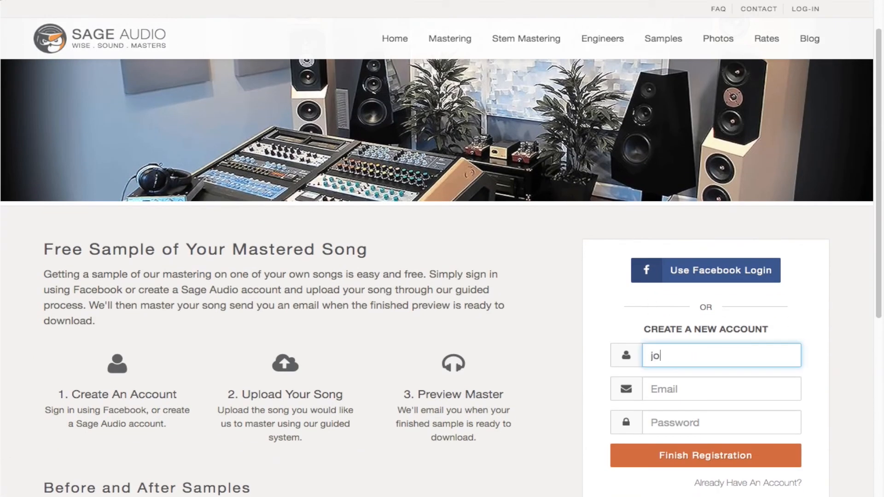